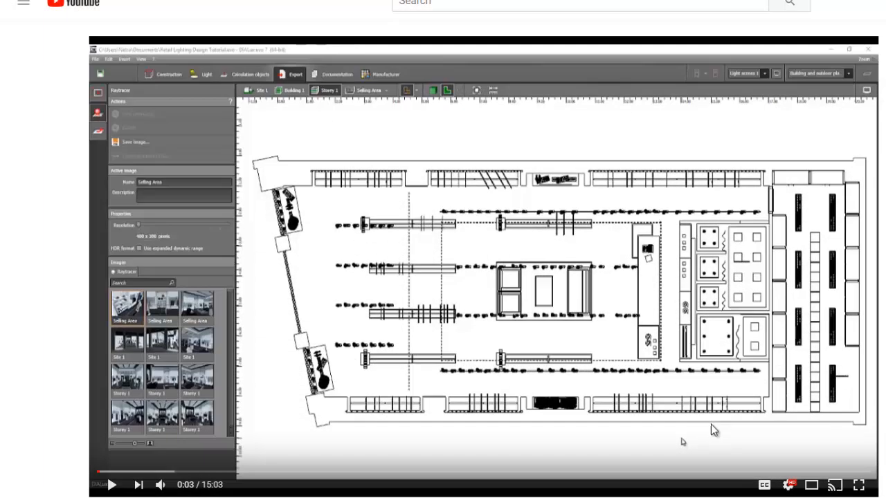
Step: Close Snipping Tool and search 'sni' in the Windows taskbar to relaunch it
scroll(down, 3)
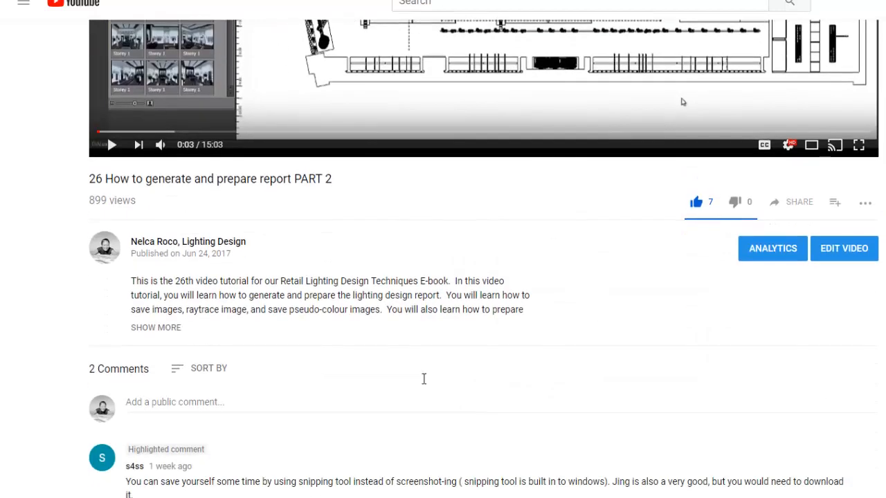
scroll(down, 3)
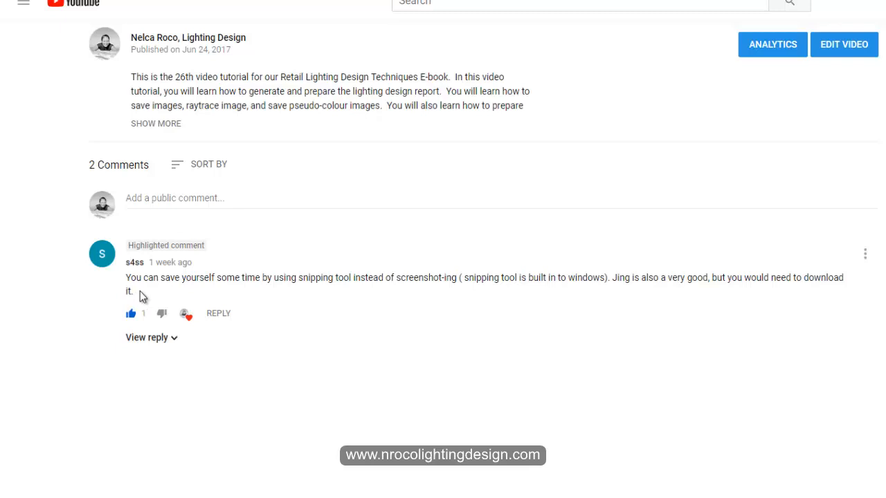
mouse_move(162, 312)
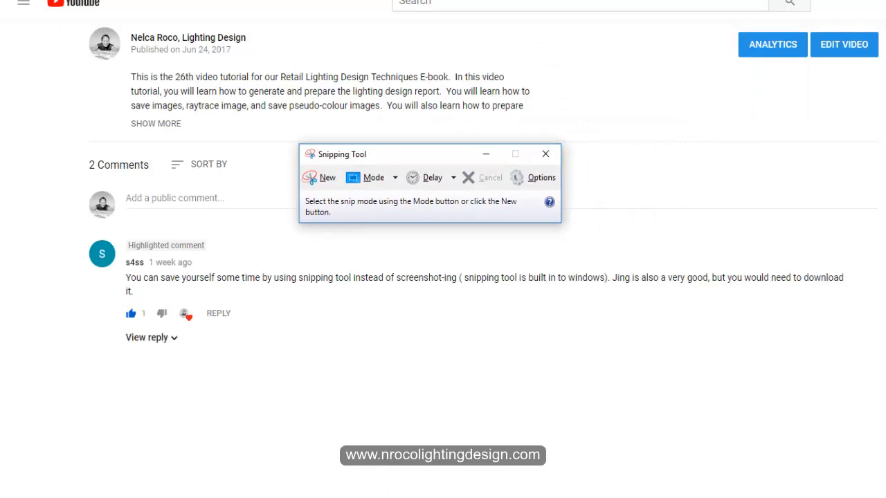
mouse_move(460, 153)
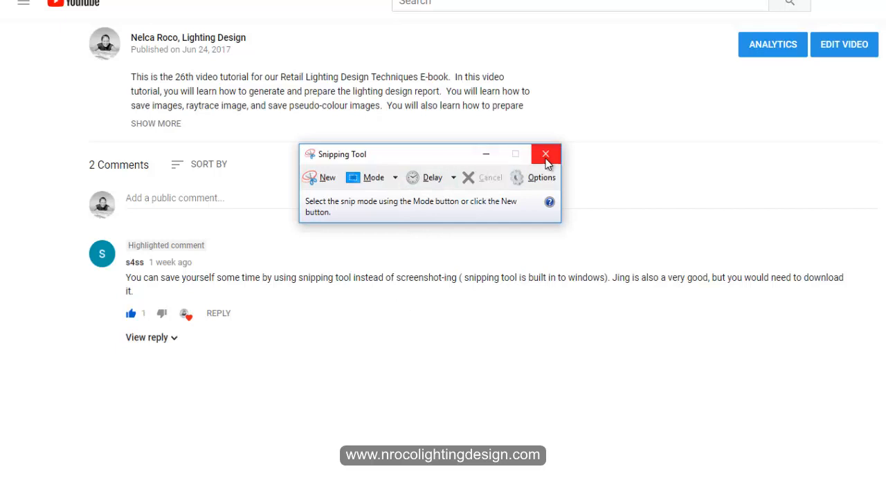
click(545, 153)
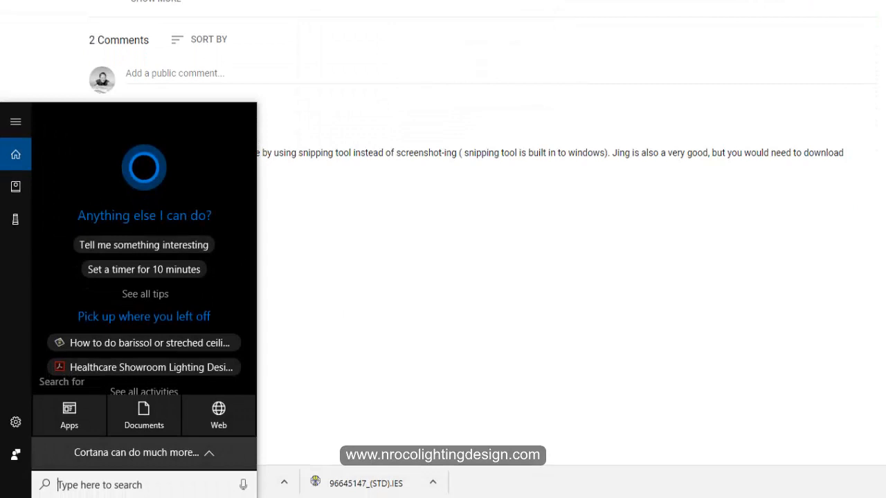
text(sni)
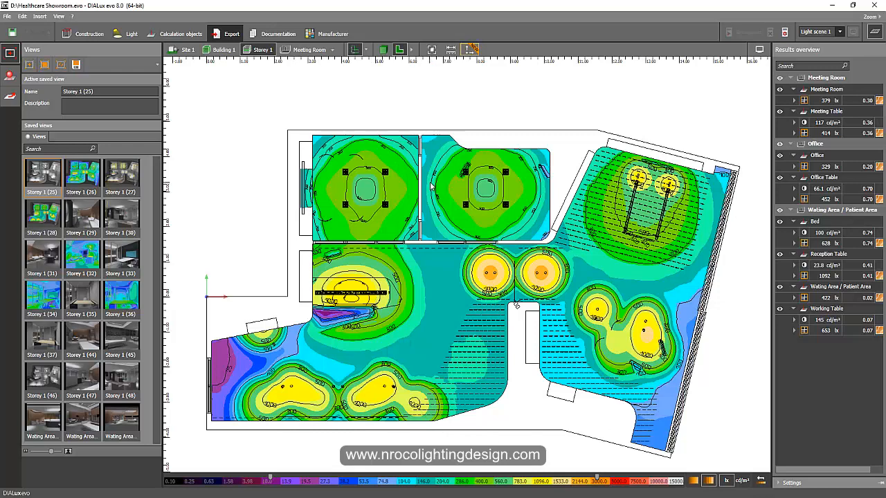
mouse_move(426, 313)
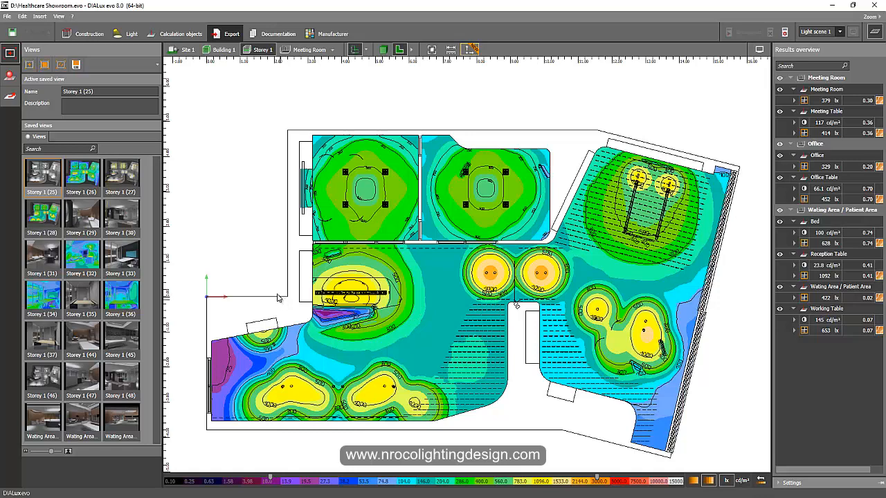
mouse_move(210, 192)
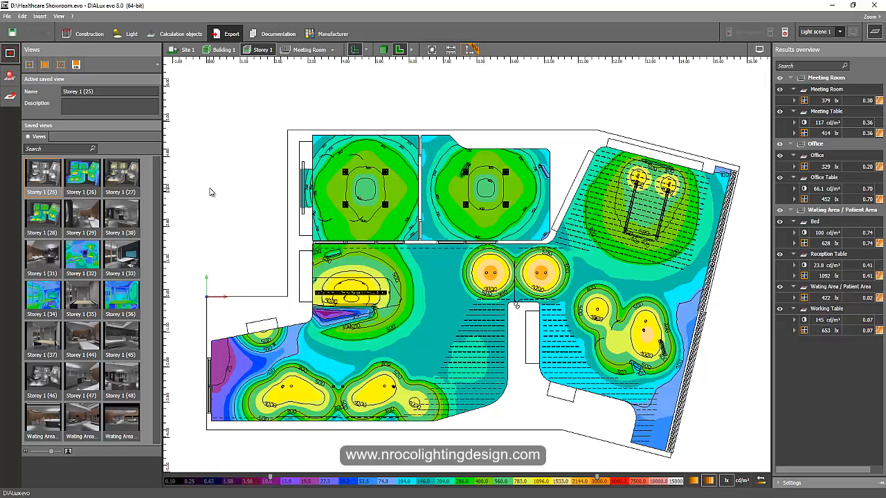
mouse_move(200, 191)
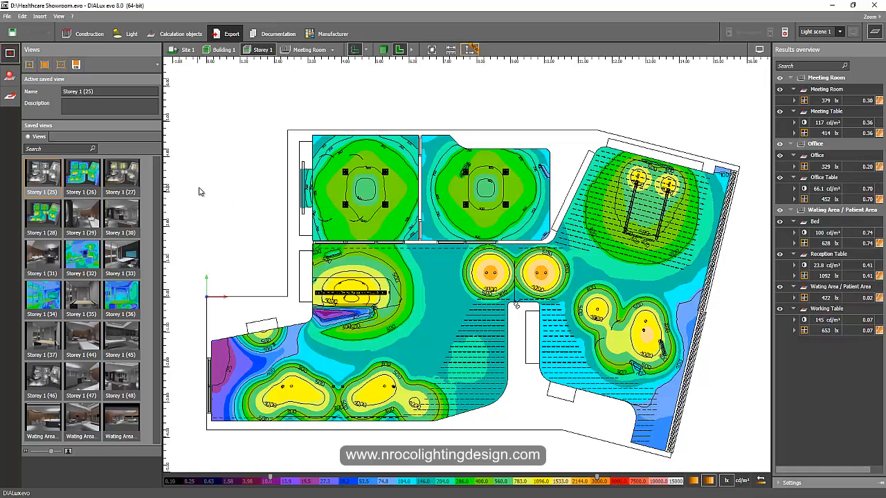
mouse_move(186, 202)
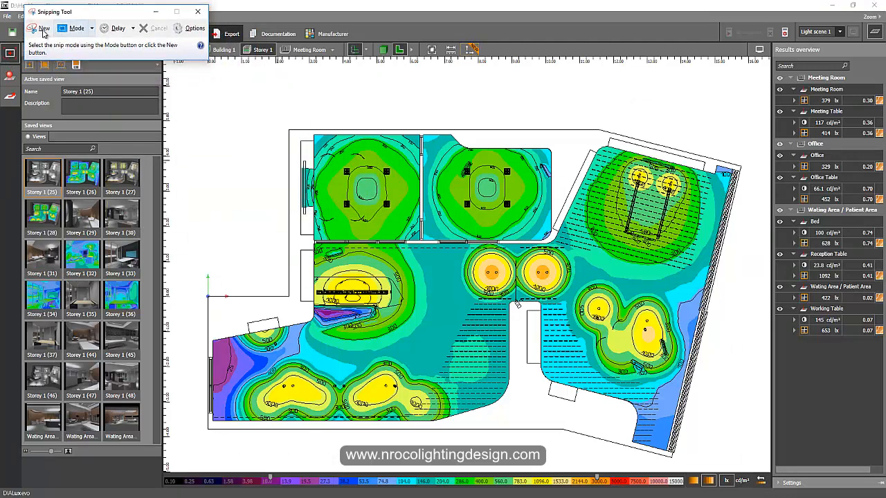
Step: Capture the false-colour plan with its legend and choose JPEG in Save As
click(44, 28)
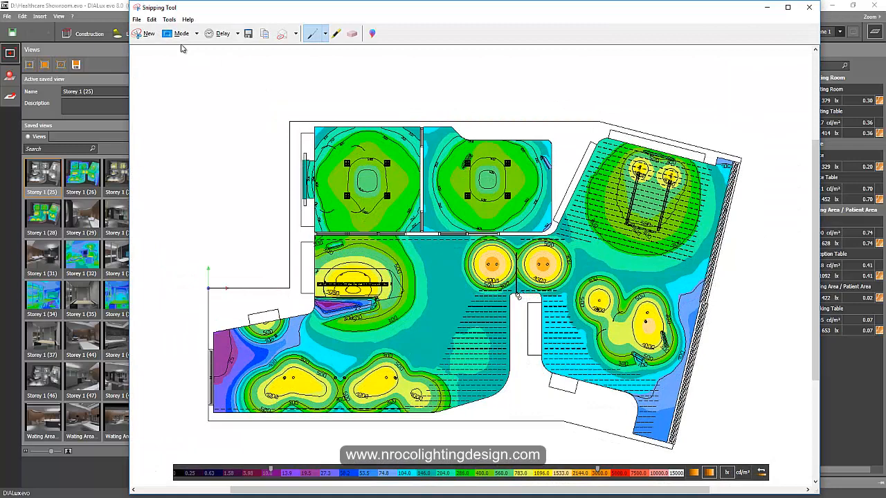
click(248, 33)
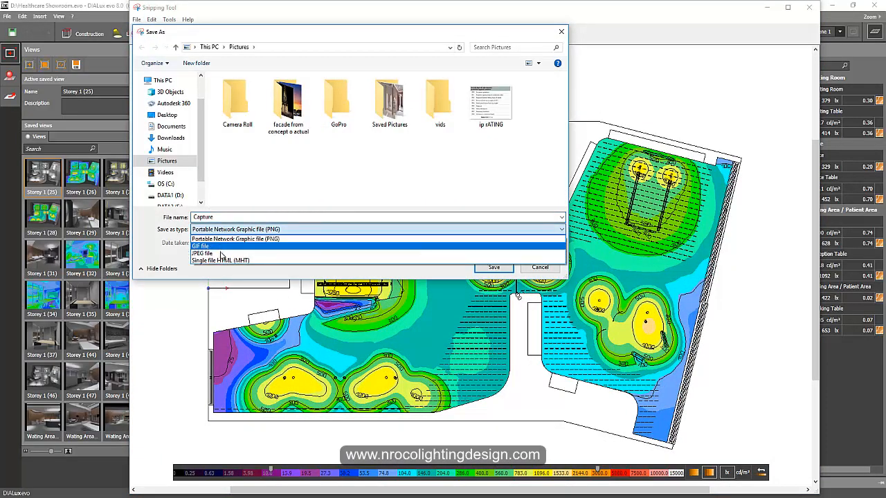
click(202, 254)
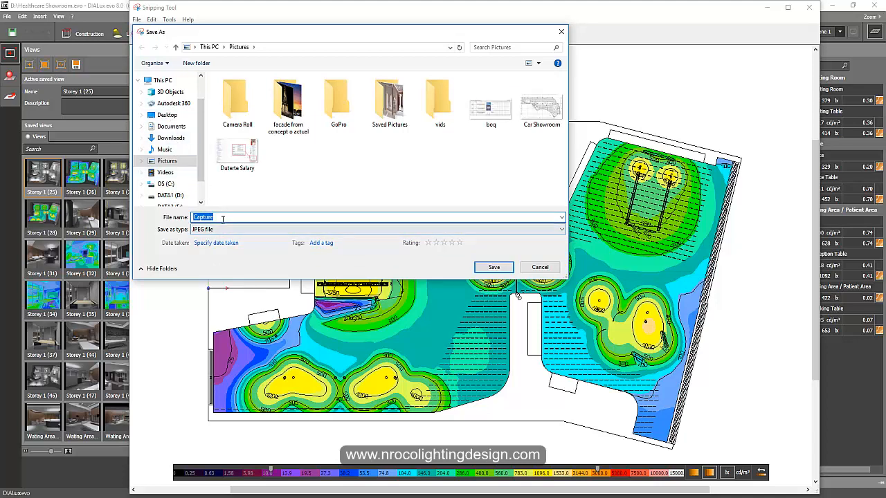
Step: Name the file 'False color', save it to Pictures and close Snipping Tool
text(Fa)
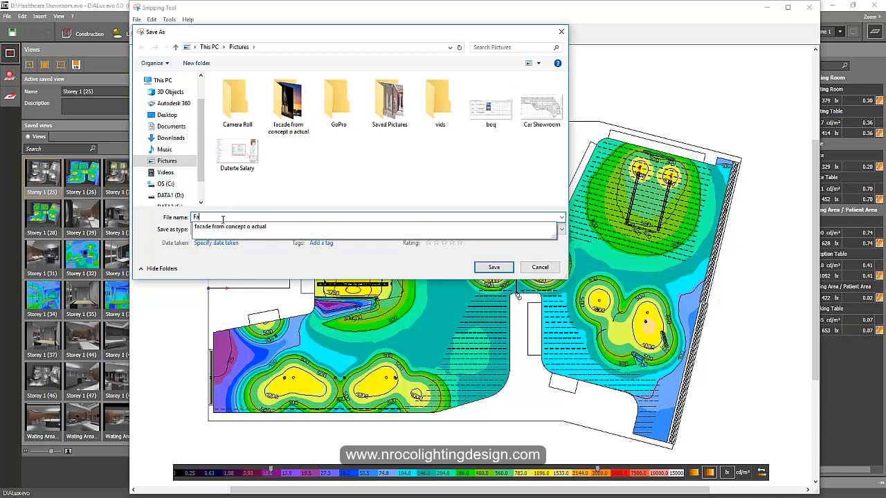
text(False color)
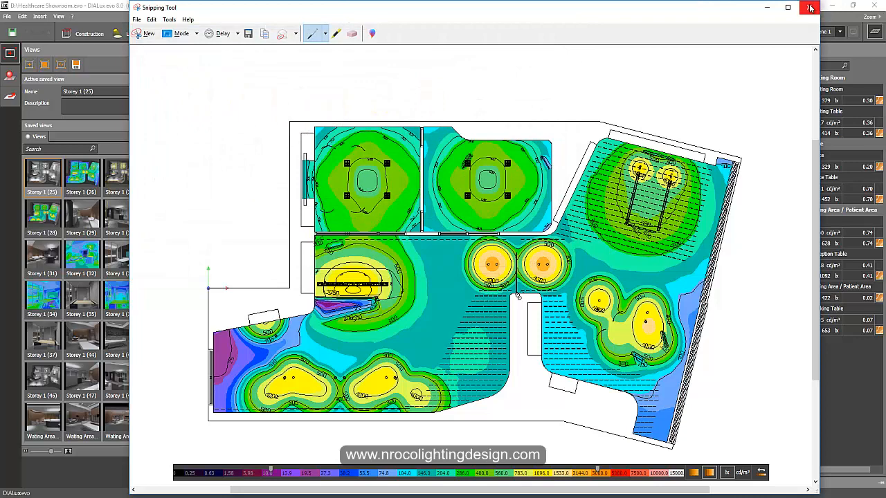
click(810, 8)
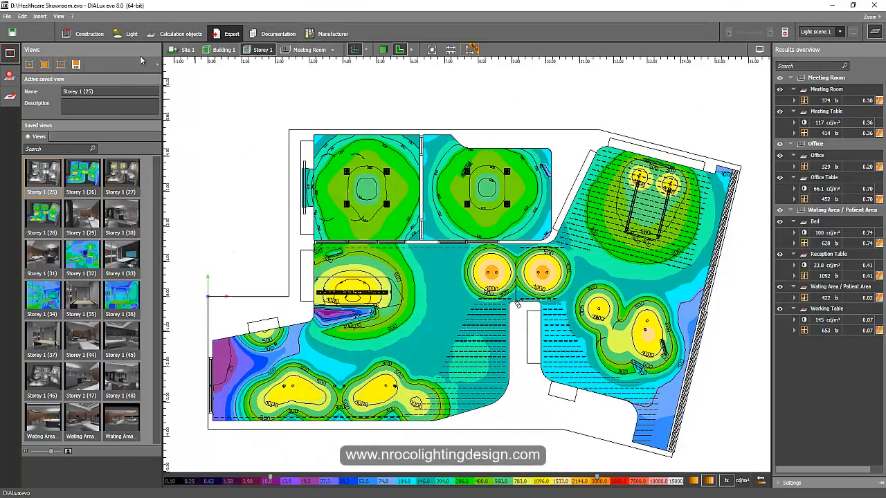
Step: Import the 'False color' image from Pictures via File > Import > Image file
click(9, 17)
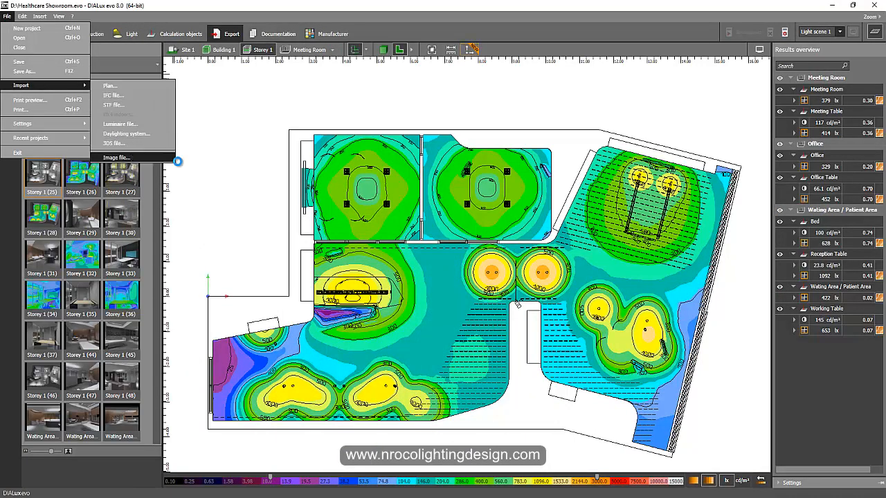
click(117, 158)
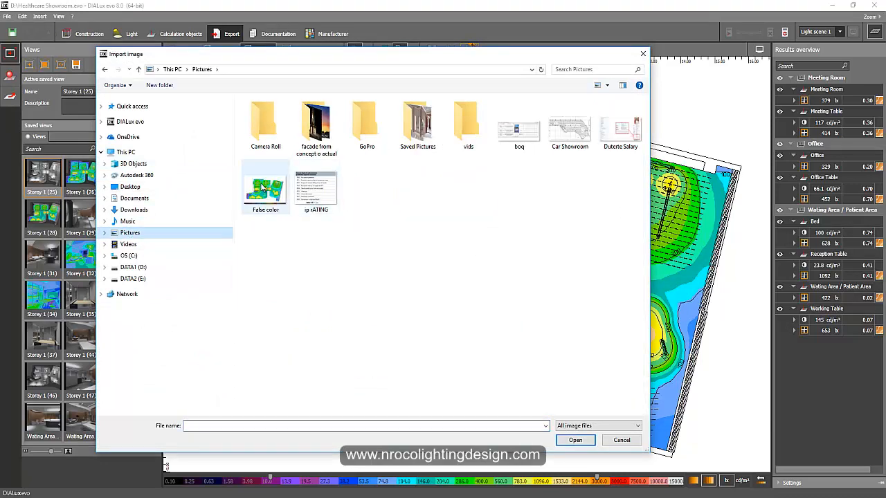
click(620, 441)
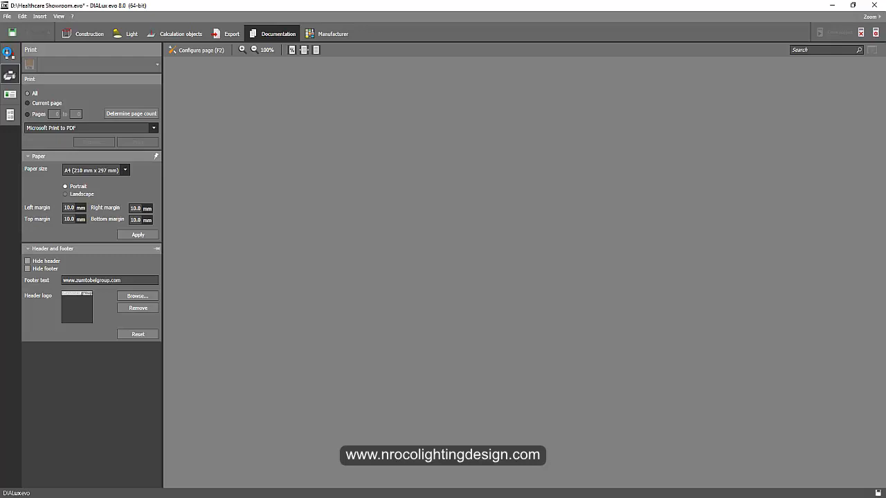
Step: Add 'False color' to the Project cover's displayed graphics and return to page view
click(10, 52)
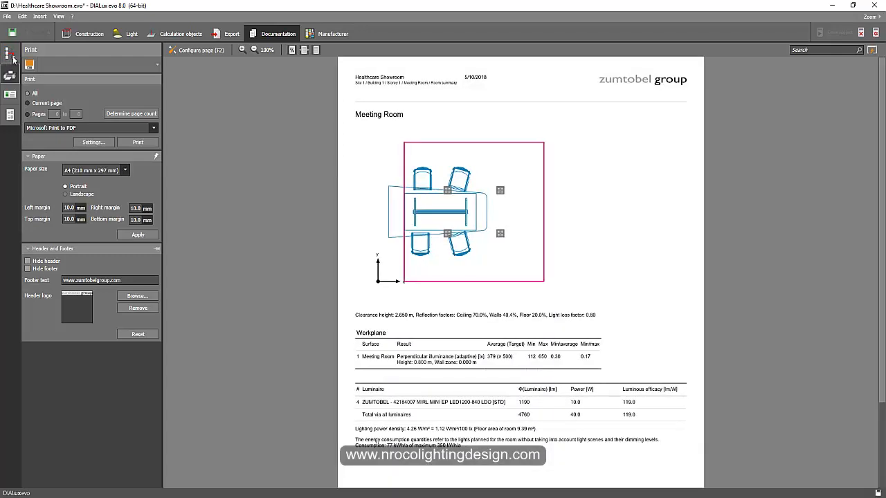
click(10, 75)
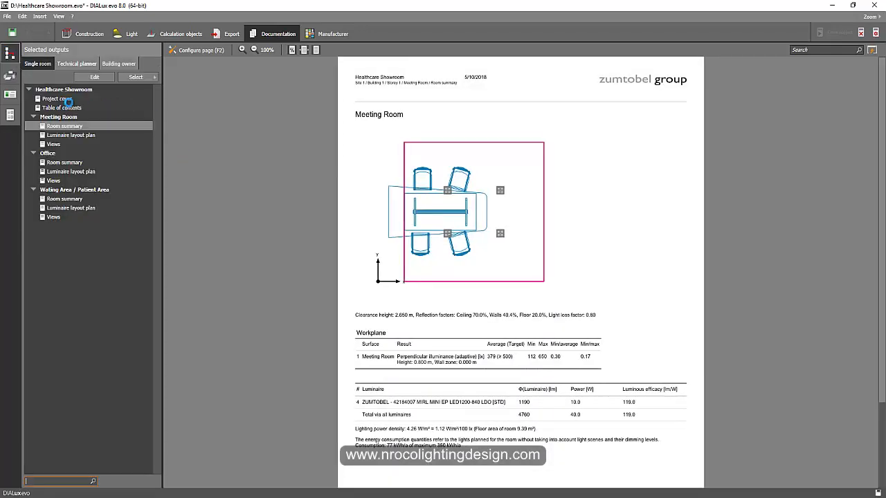
click(58, 98)
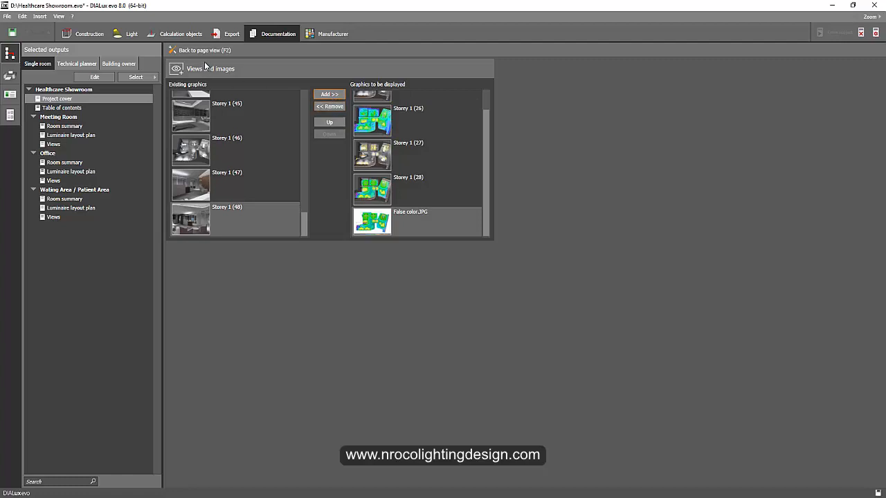
click(200, 50)
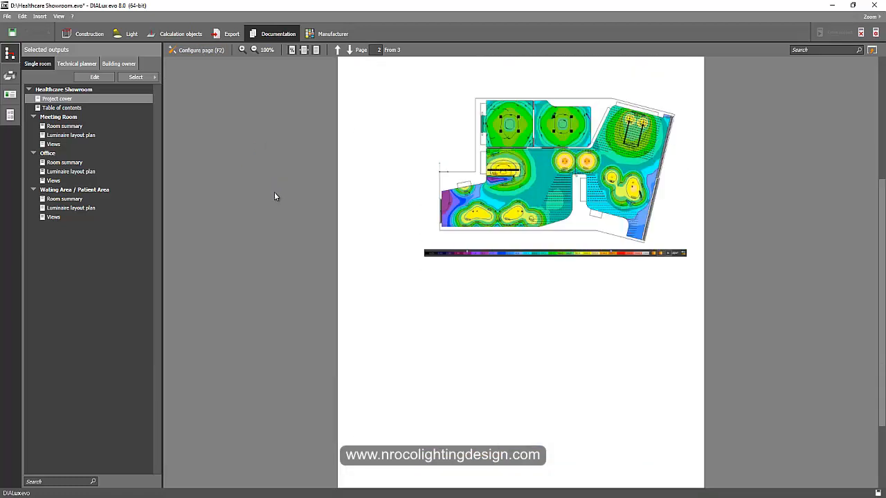
click(349, 50)
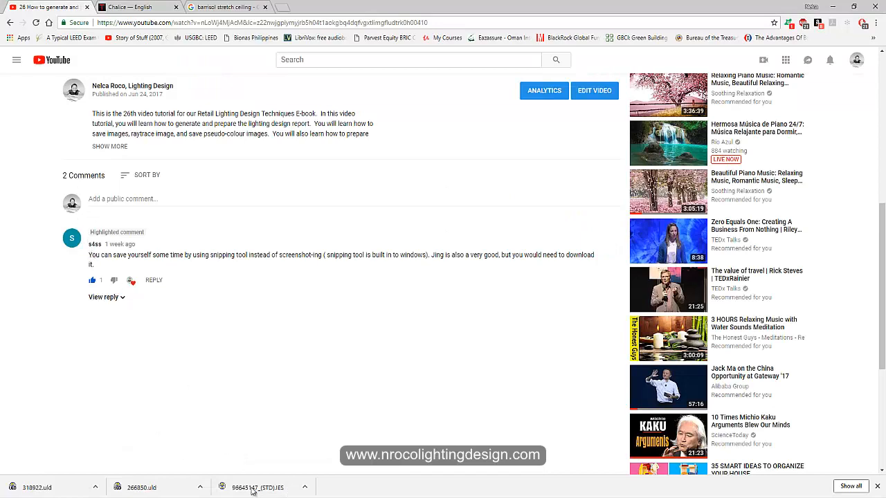
mouse_move(210, 333)
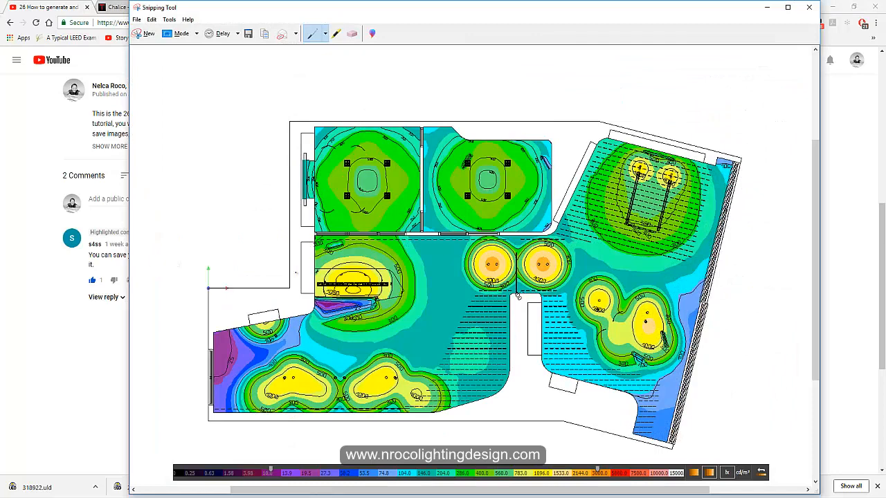
Step: Start a new Snipping Tool capture over the YouTube tutorial page
click(139, 19)
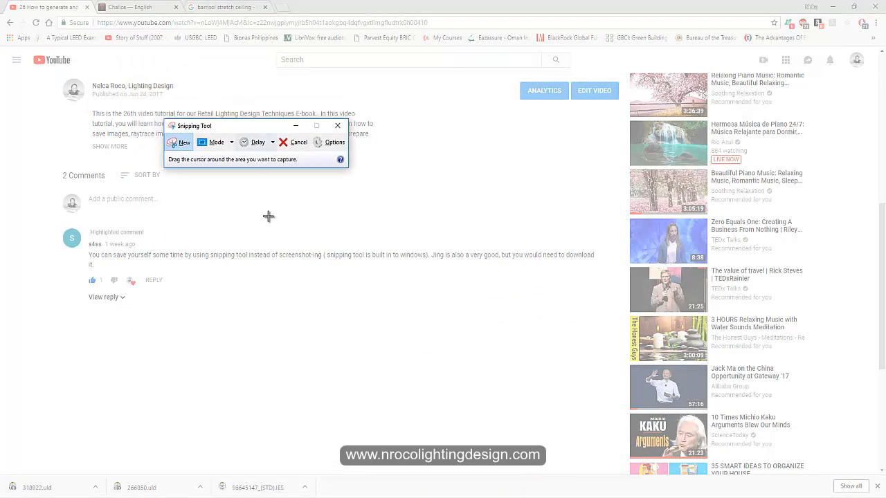
mouse_move(278, 235)
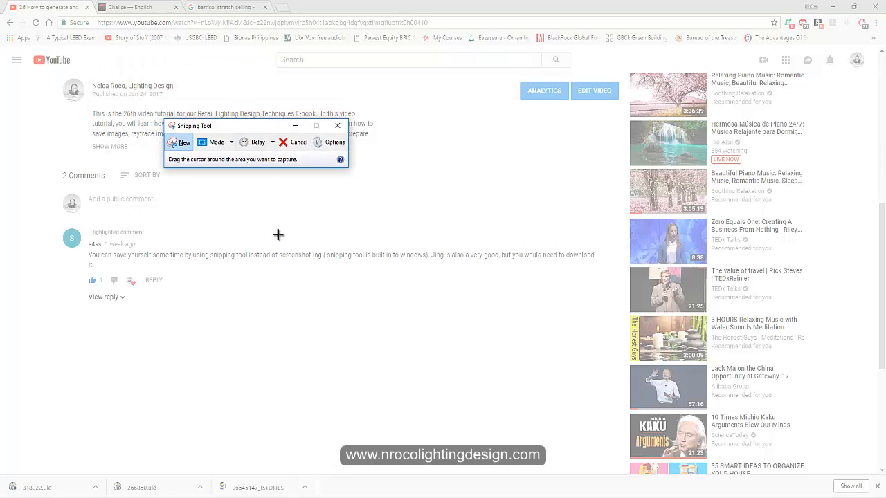